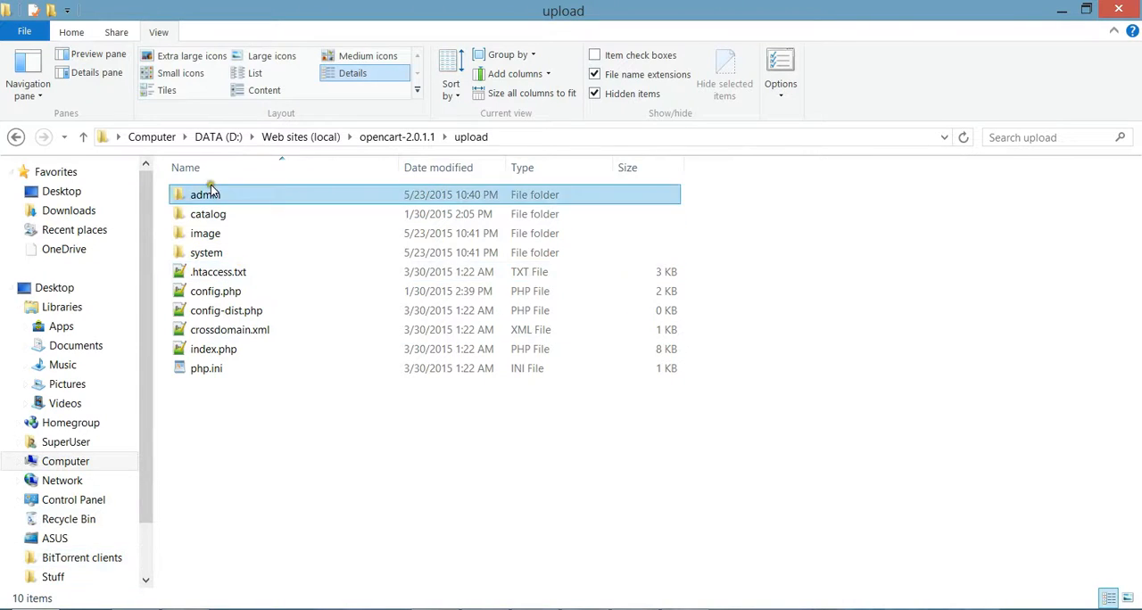
Navigate into catalog/view/theme and select the default theme folder.
left_click(229, 328)
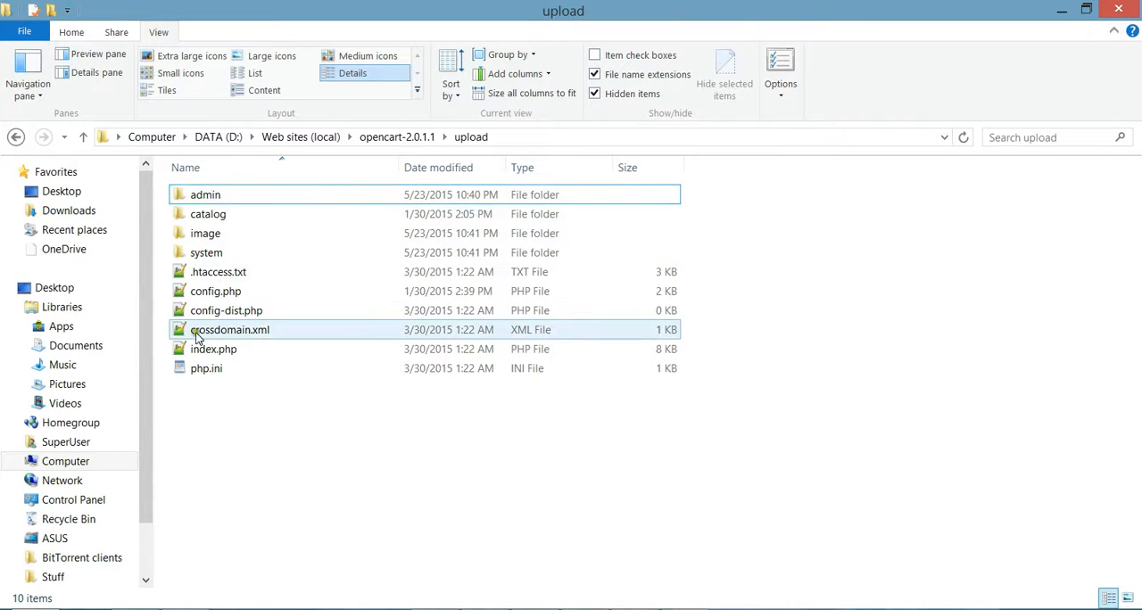
left_click(207, 232)
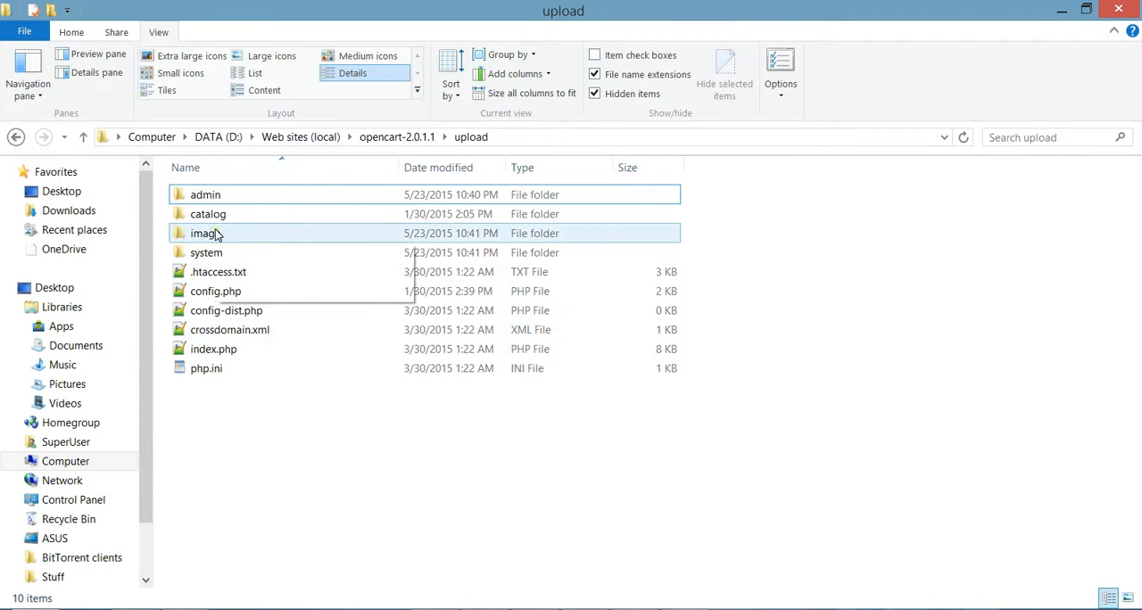
double_click(207, 214)
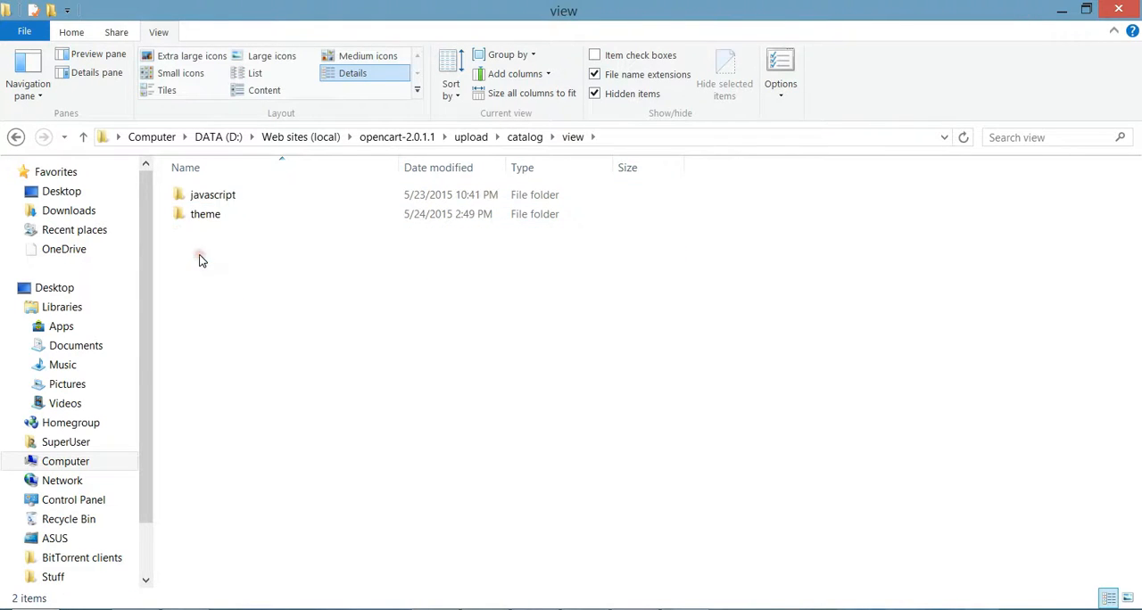
double_click(205, 214)
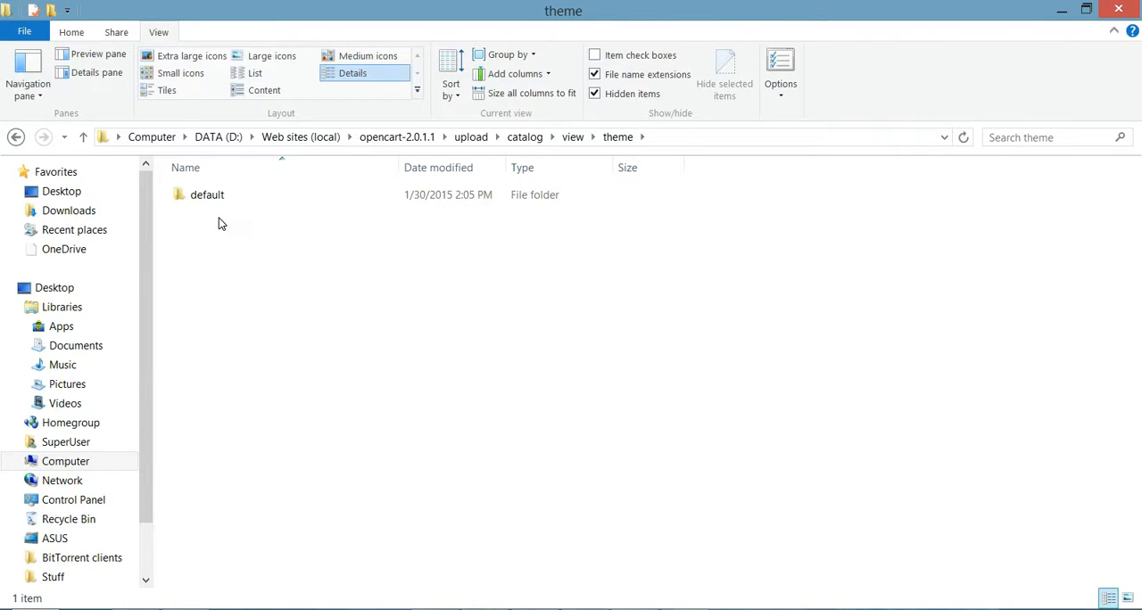
left_click(206, 194)
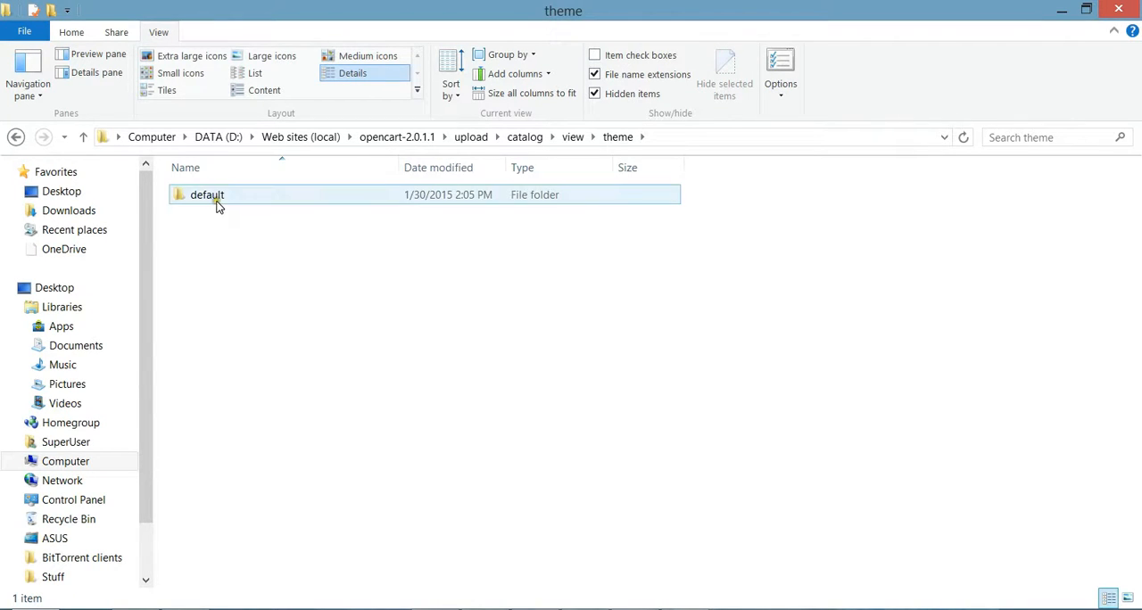
mouse_move(210, 201)
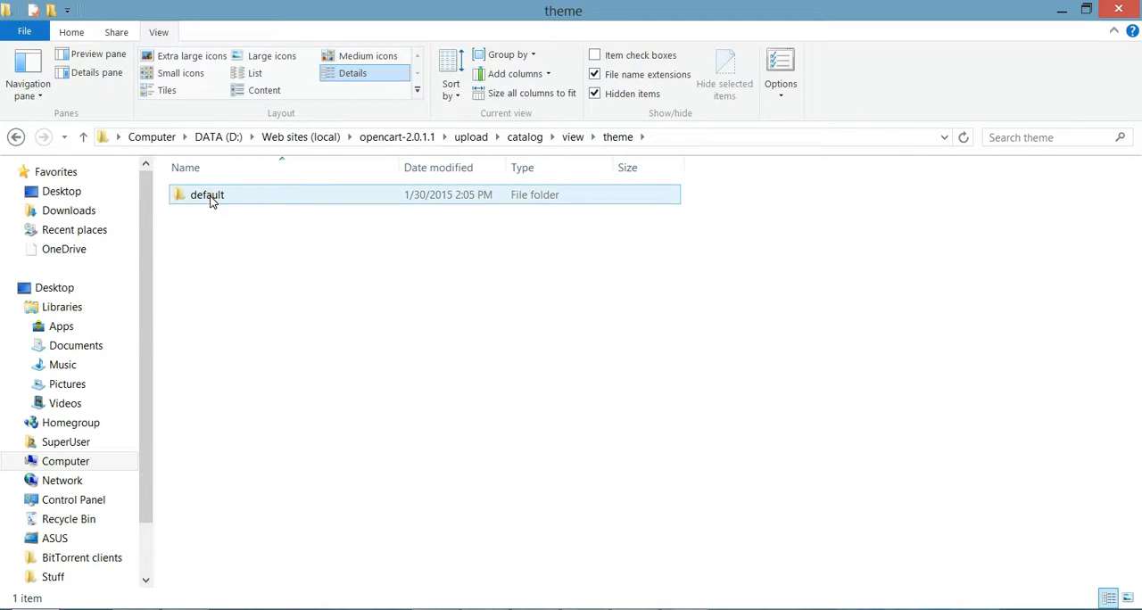
Copy the default folder, rename the copy 'newtheme', and go into it.
left_click(207, 194)
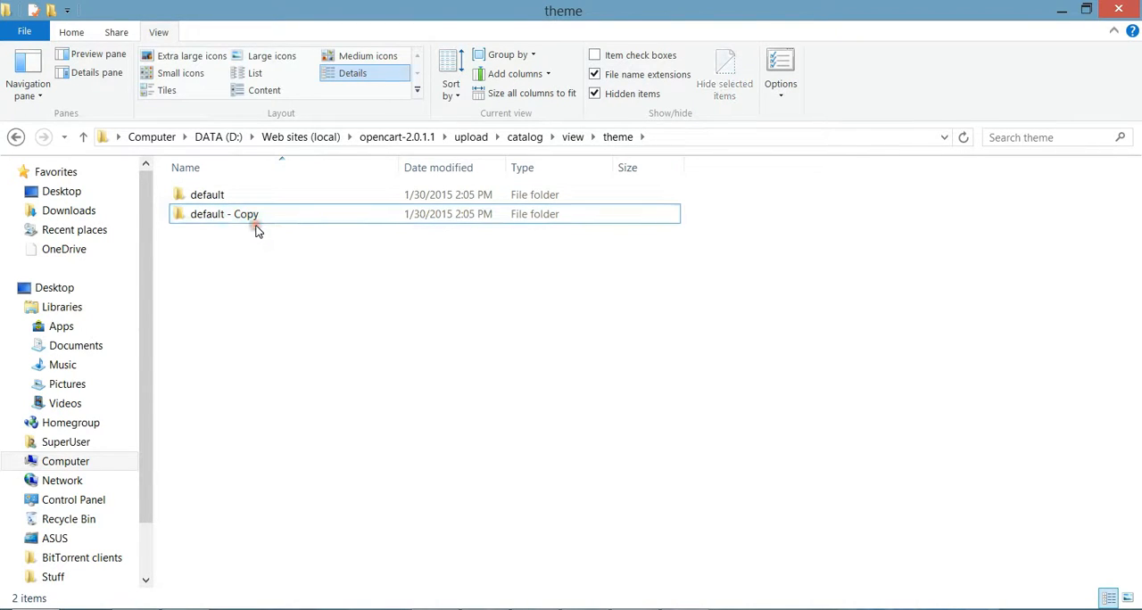
left_click(254, 218)
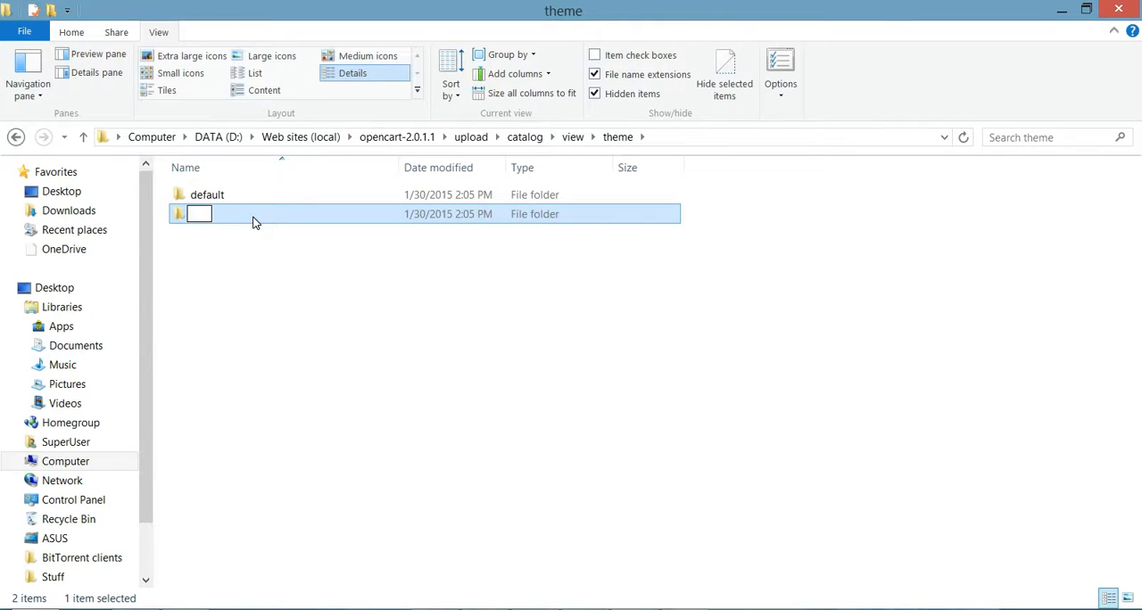
type("newtheme")
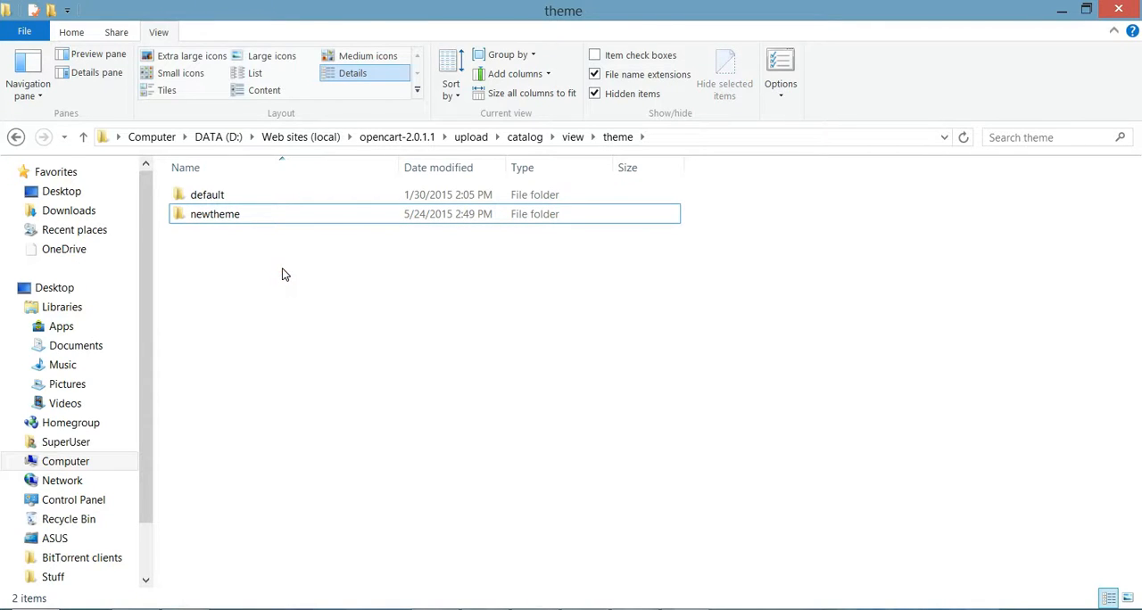
double_click(214, 214)
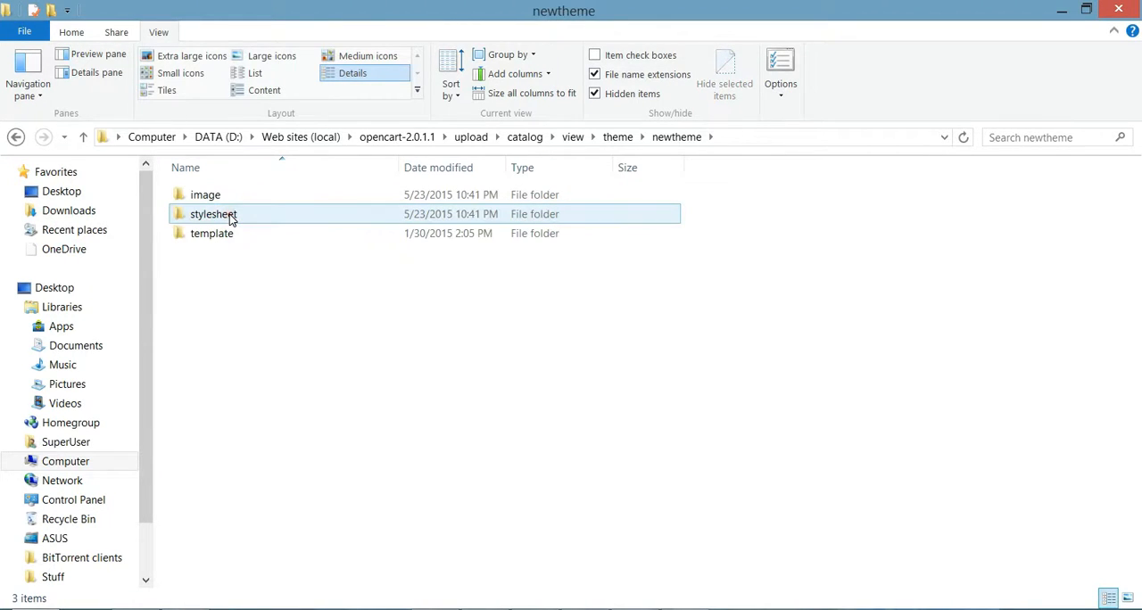
mouse_move(225, 236)
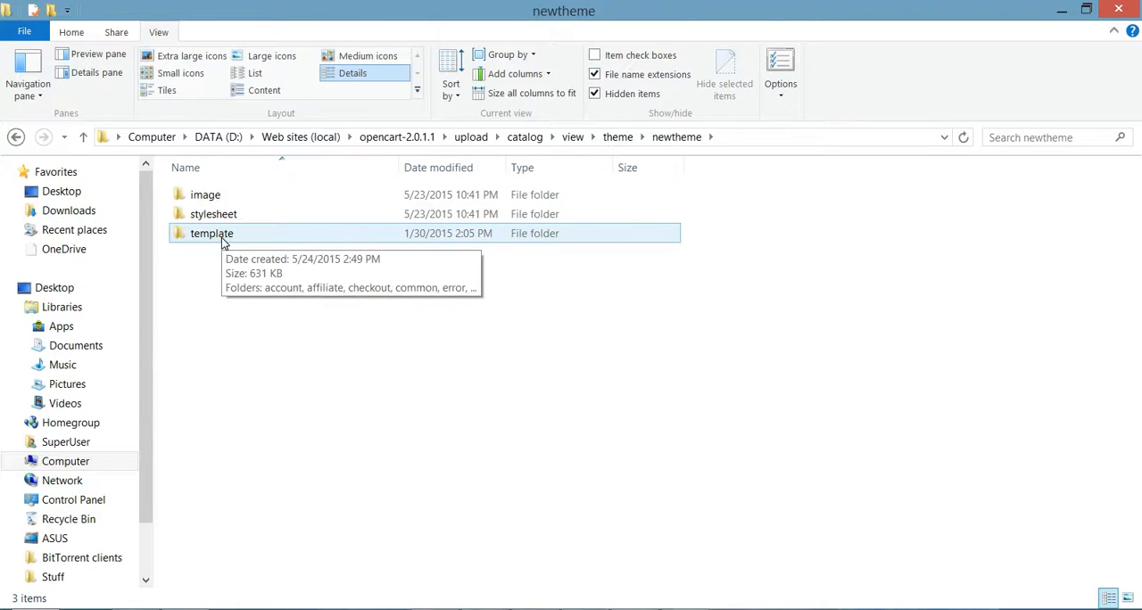
Go into newtheme's template/common folder to reach header.tpl.
double_click(207, 232)
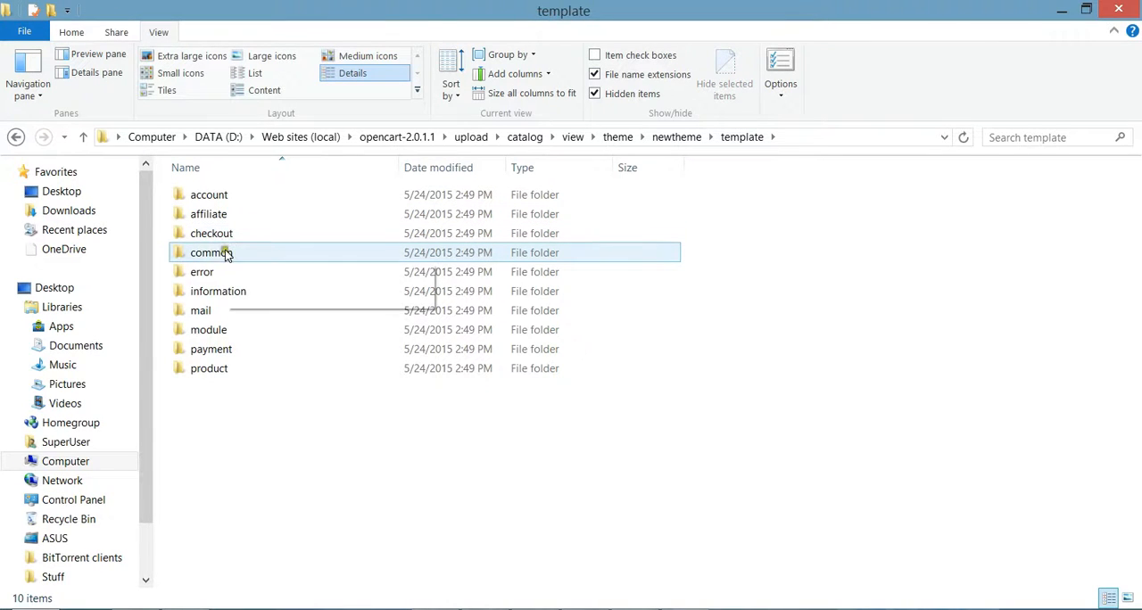
double_click(211, 254)
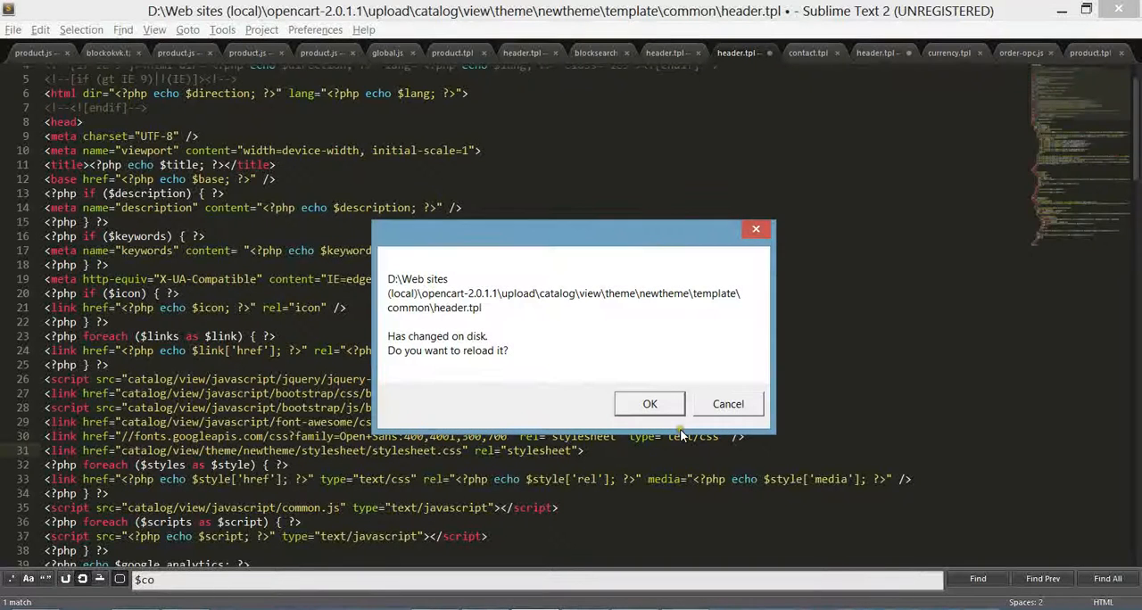
Reload header.tpl, point its stylesheet link to catalog/view/theme/newtheme/stylesheet, and save.
left_click(649, 403)
type("d")
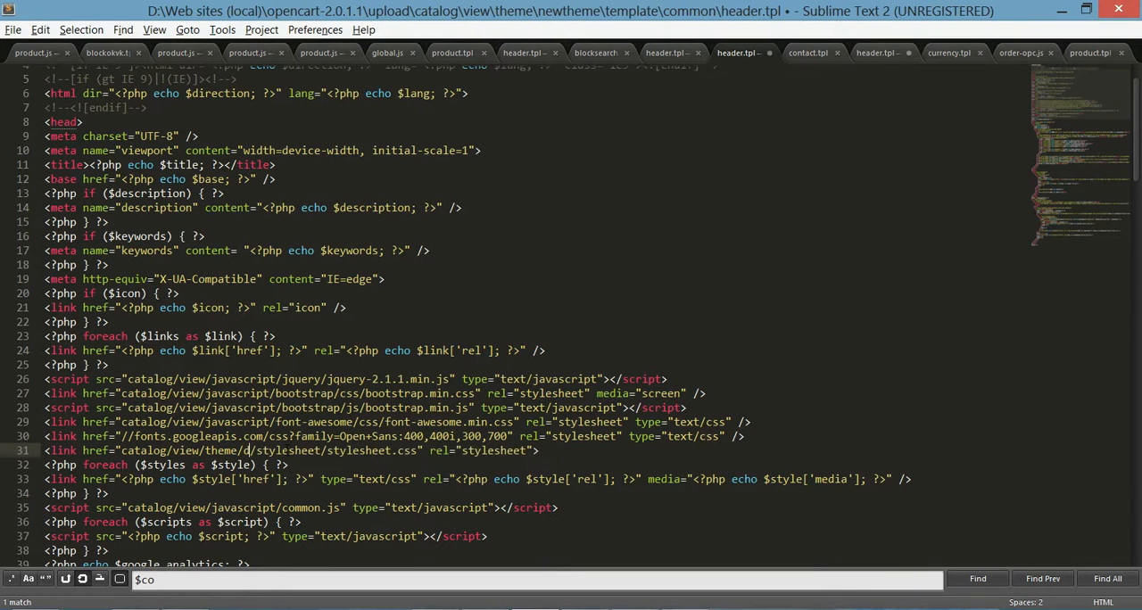
type("newtheme")
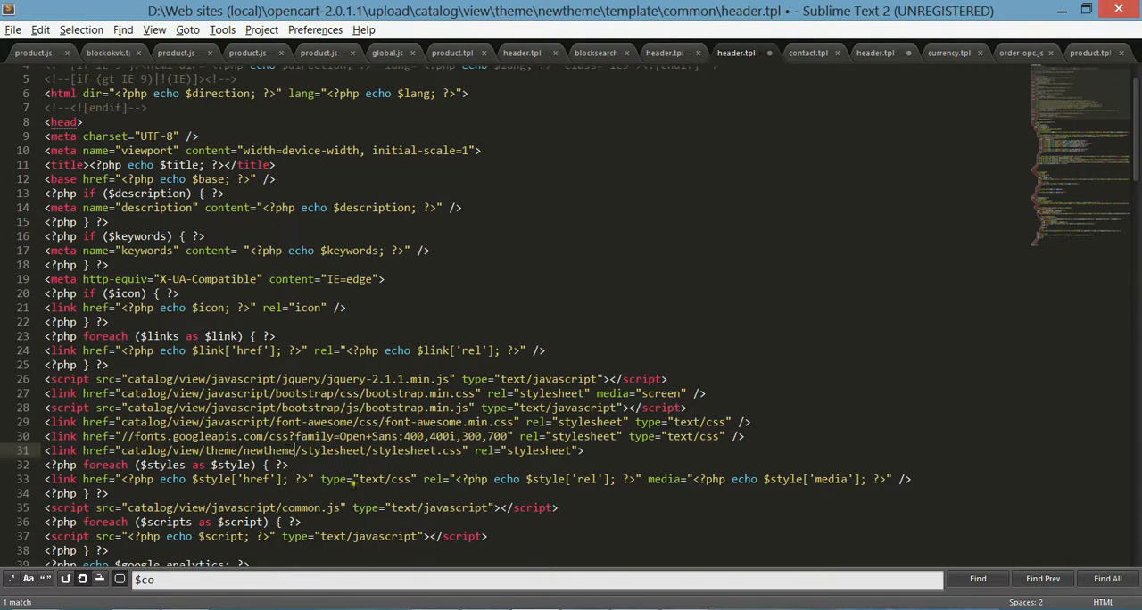
key("ctrl+s")
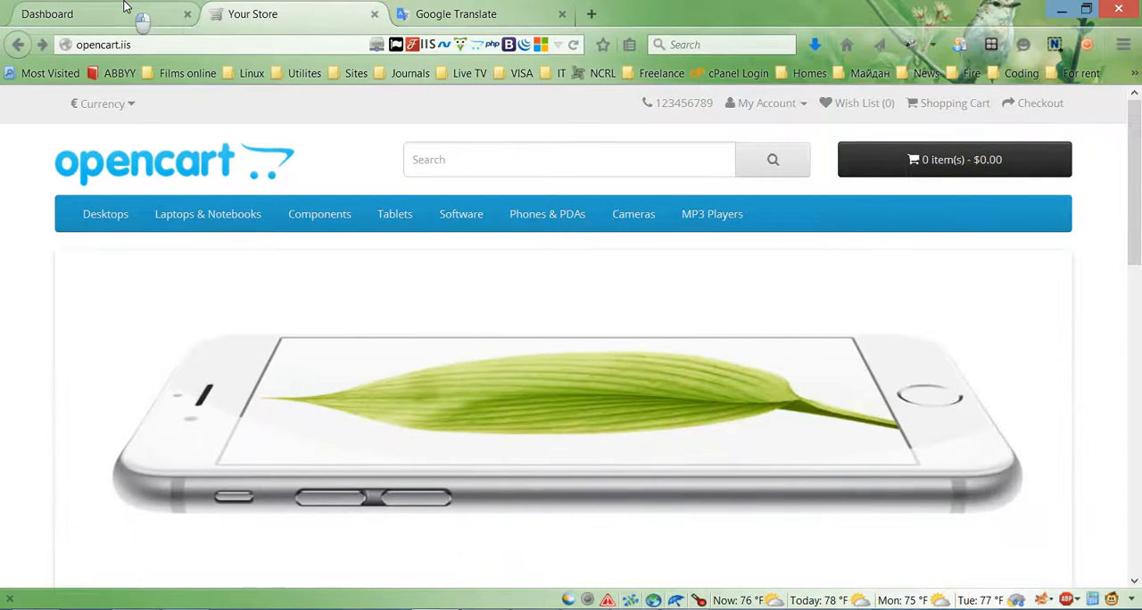
From the admin dashboard, go to System > Settings and edit Your Store (Default).
left_click(71, 15)
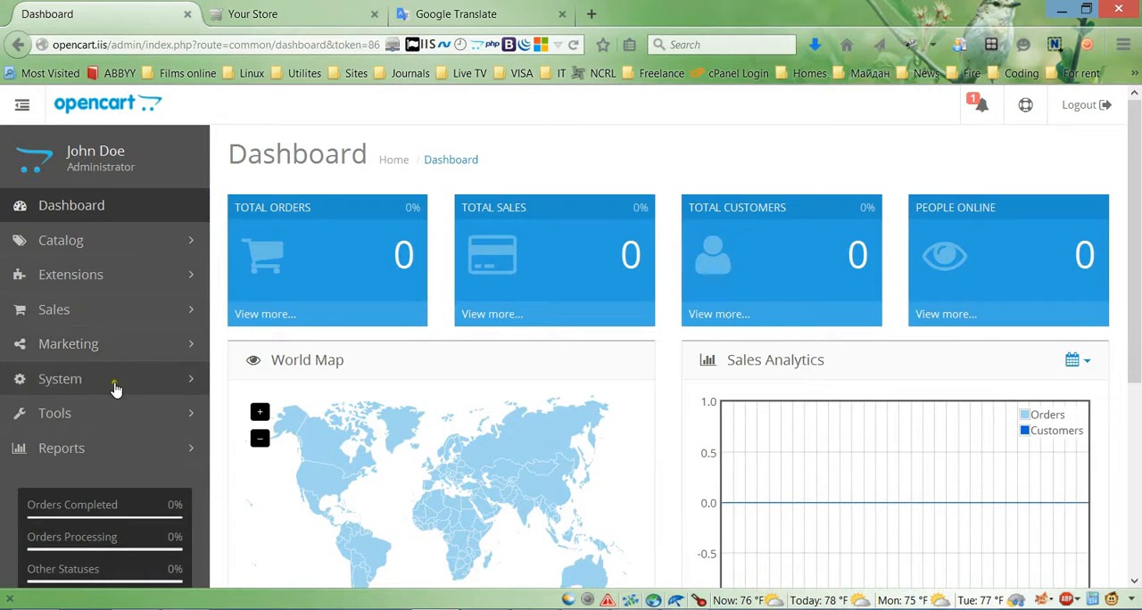
mouse_move(114, 389)
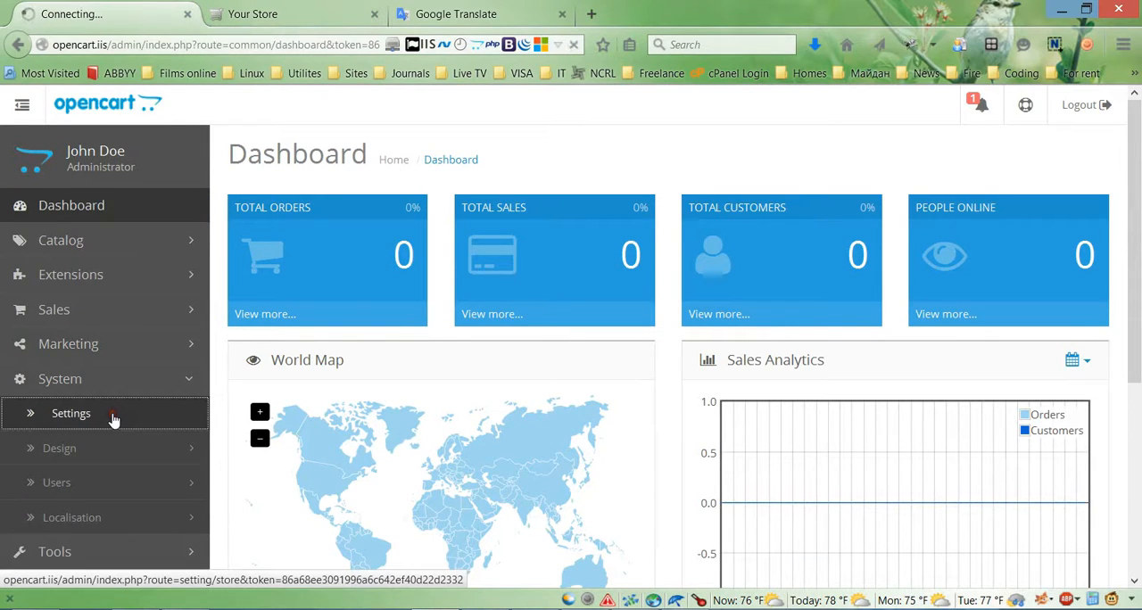
left_click(71, 414)
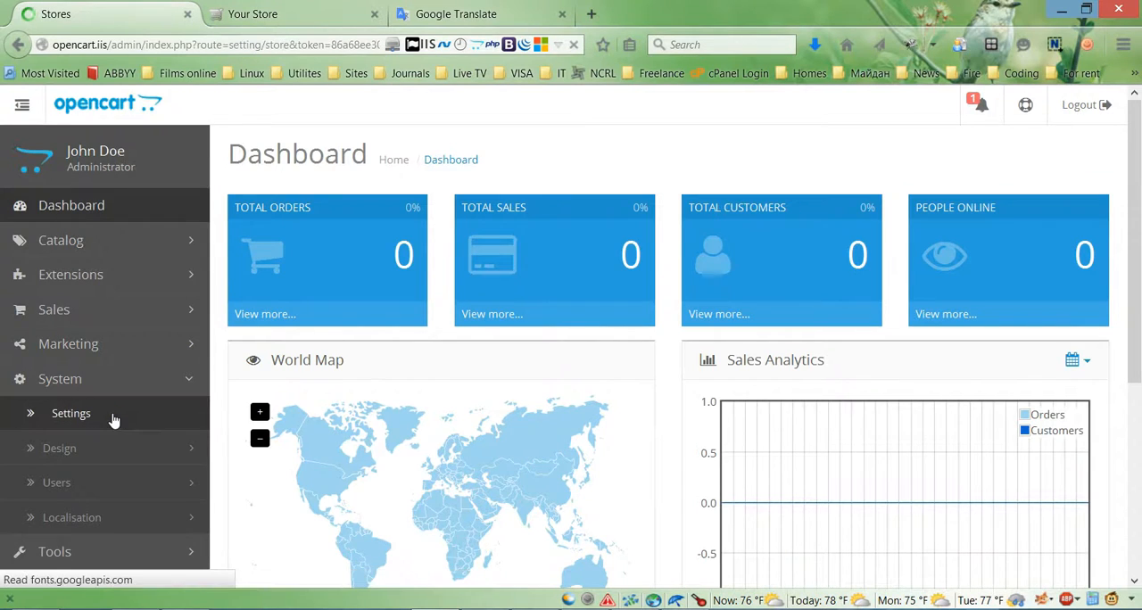
left_click(71, 414)
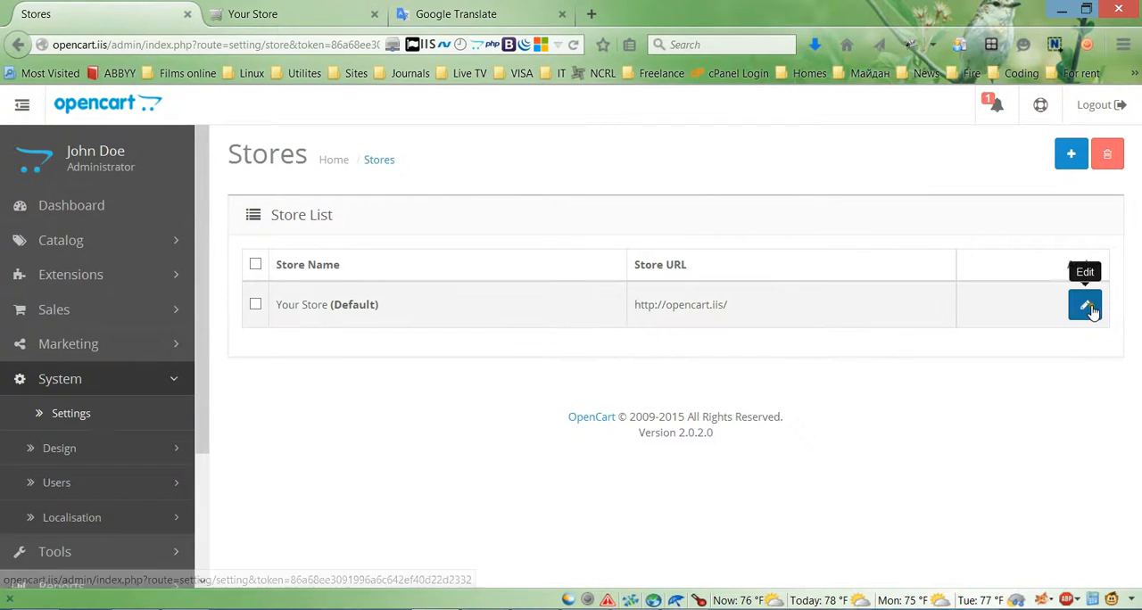
left_click(1083, 304)
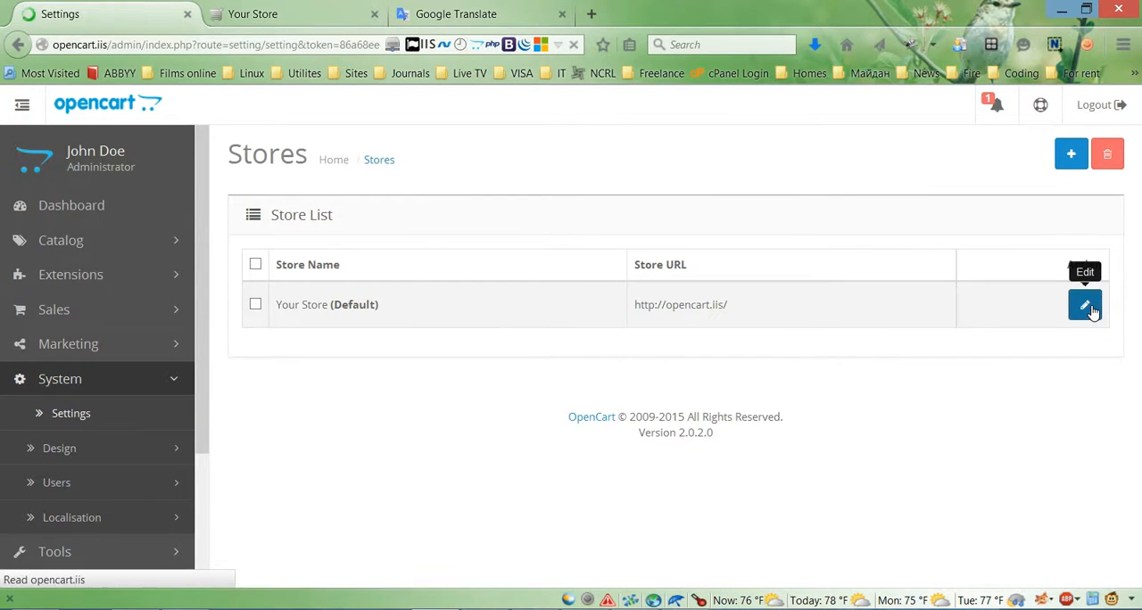
left_click(1085, 306)
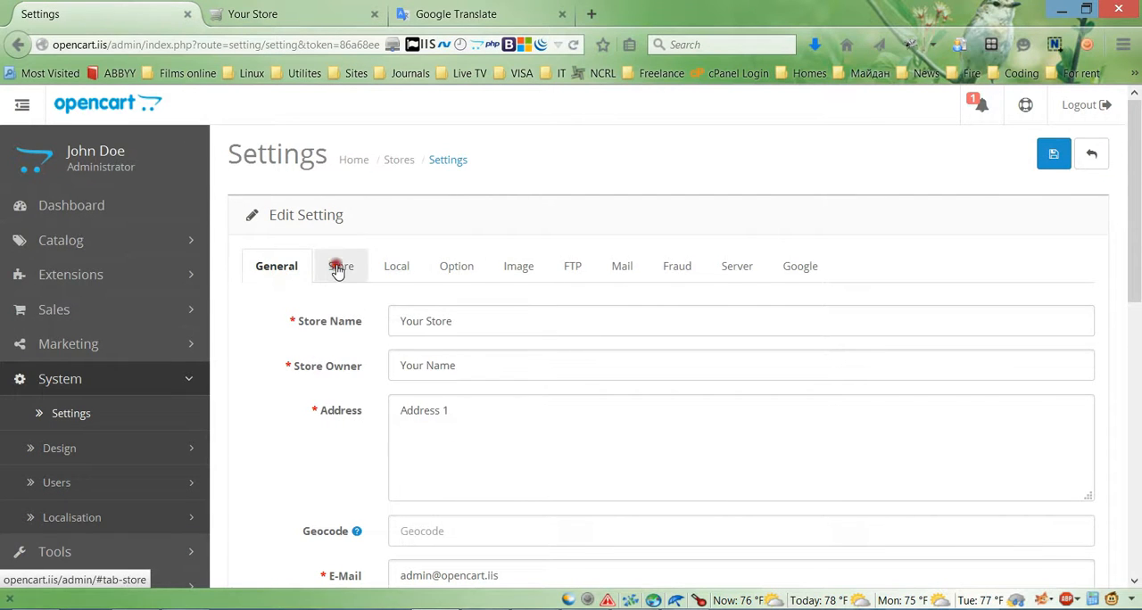
Choose newtheme in the Store tab's Template dropdown and check its placeholder preview.
scroll("down", 3)
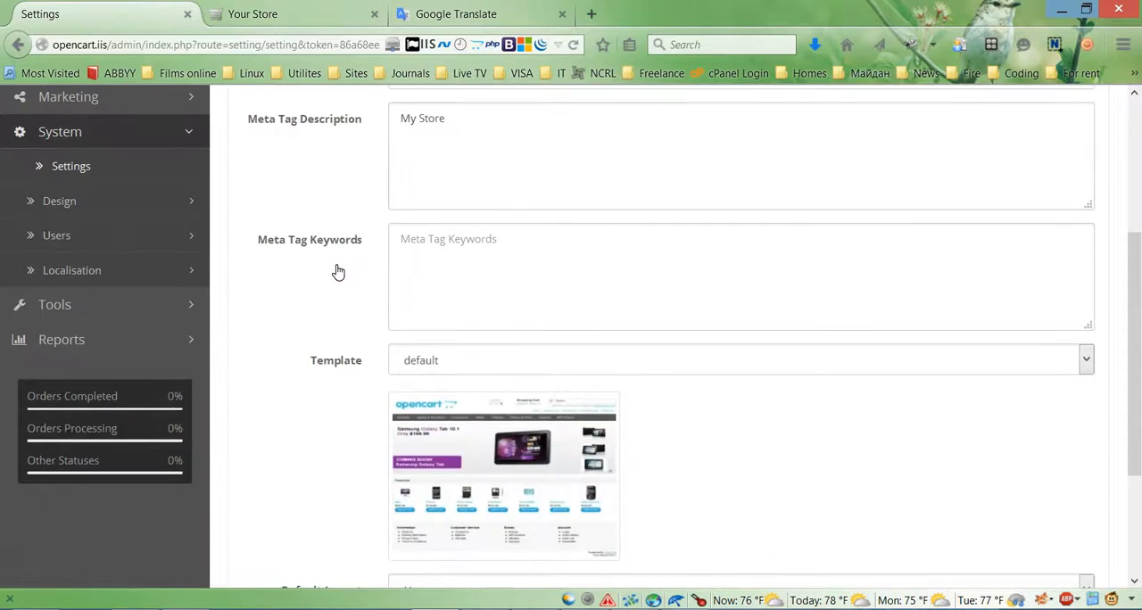
left_click(1083, 299)
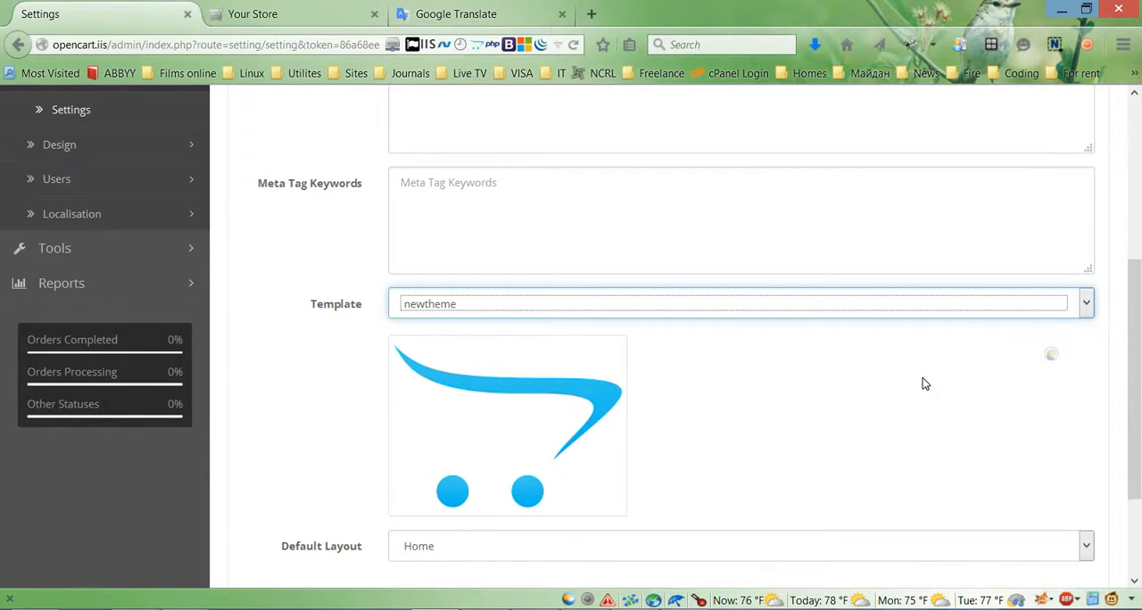
scroll("down", 3)
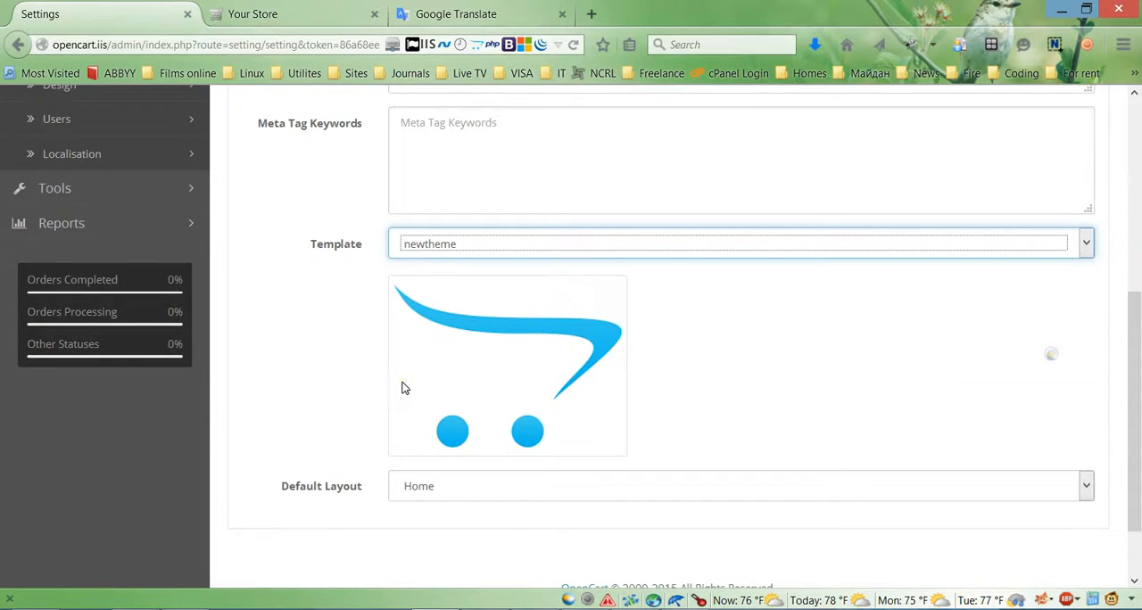
mouse_move(441, 319)
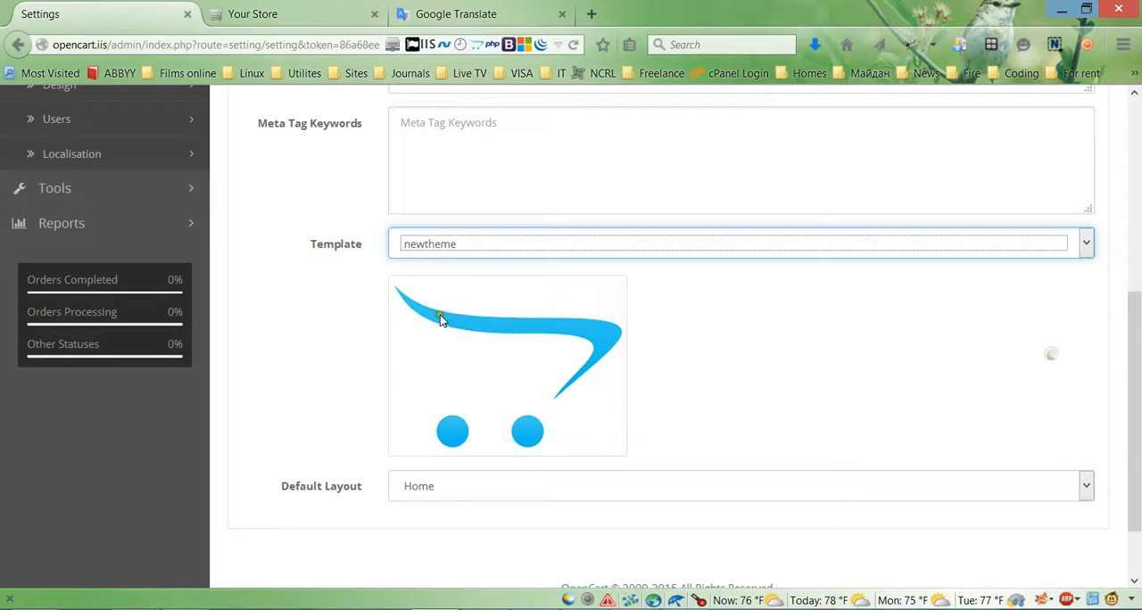
mouse_move(867, 357)
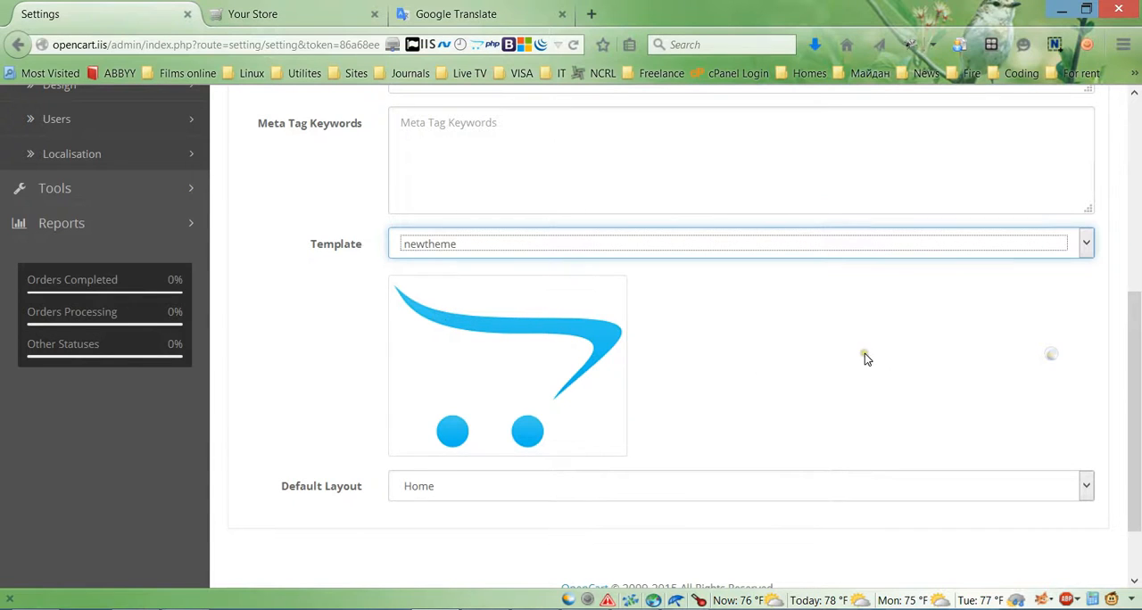
mouse_move(635, 405)
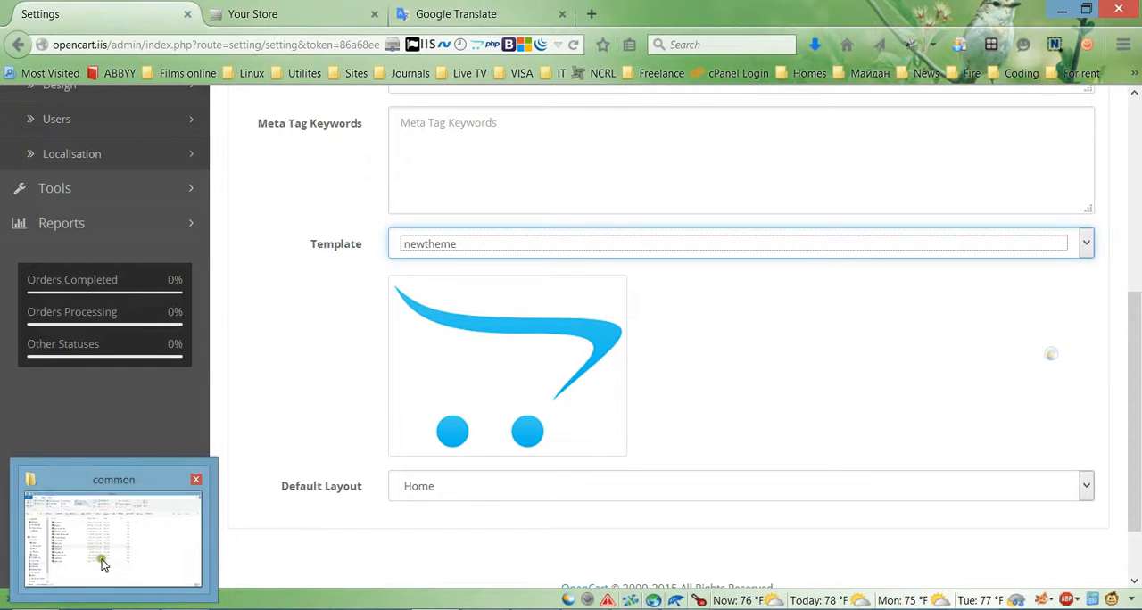
left_click(106, 537)
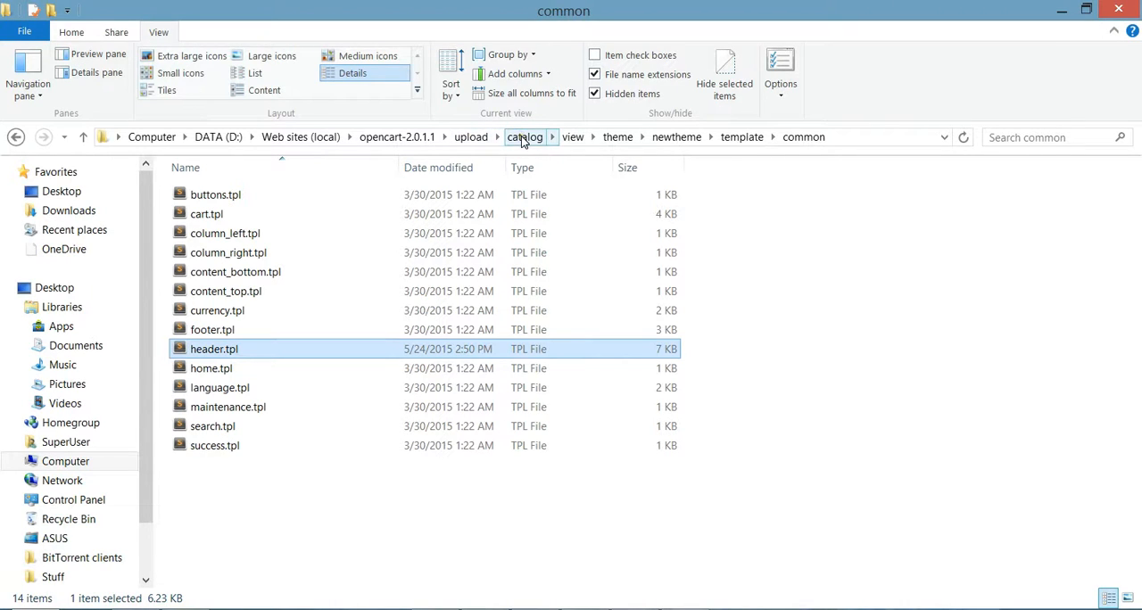
Go back up to upload and into the image/templates folder of preview thumbnails.
left_click(471, 136)
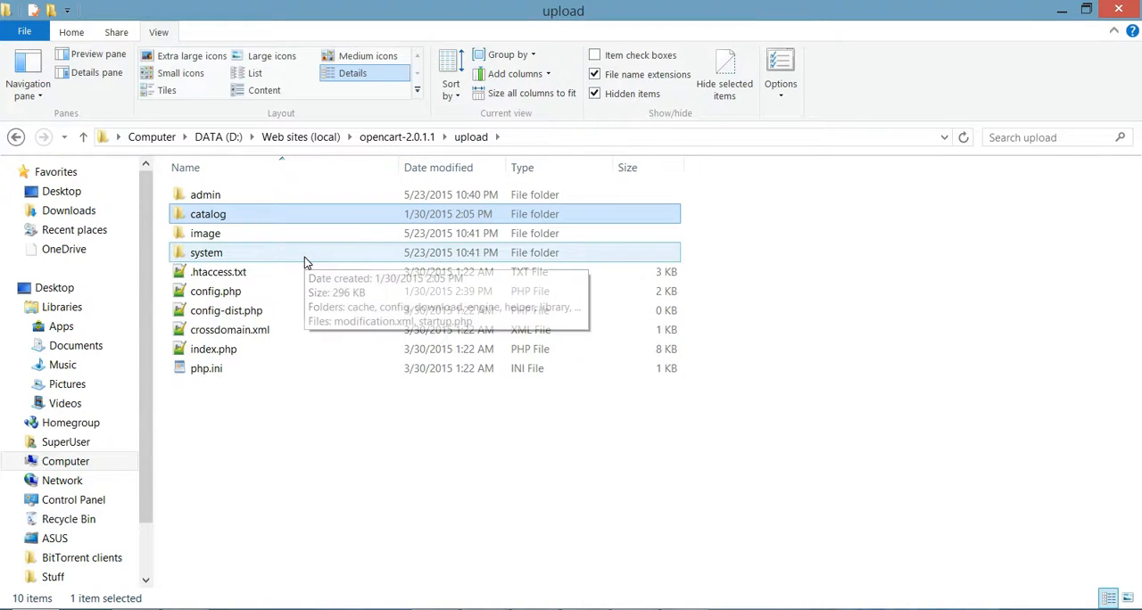
double_click(205, 232)
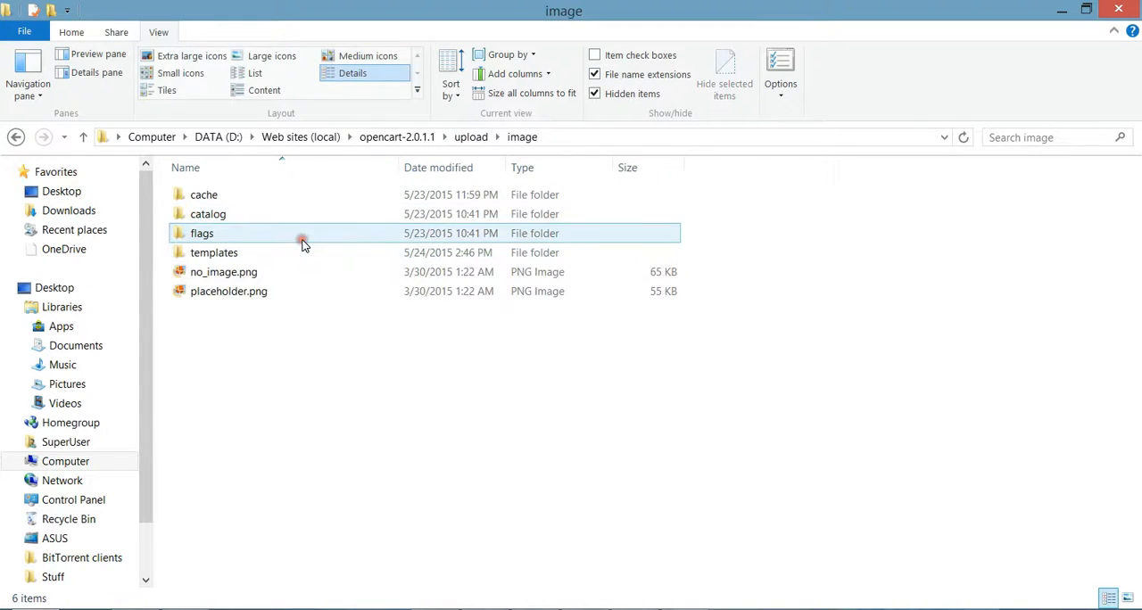
left_click(214, 253)
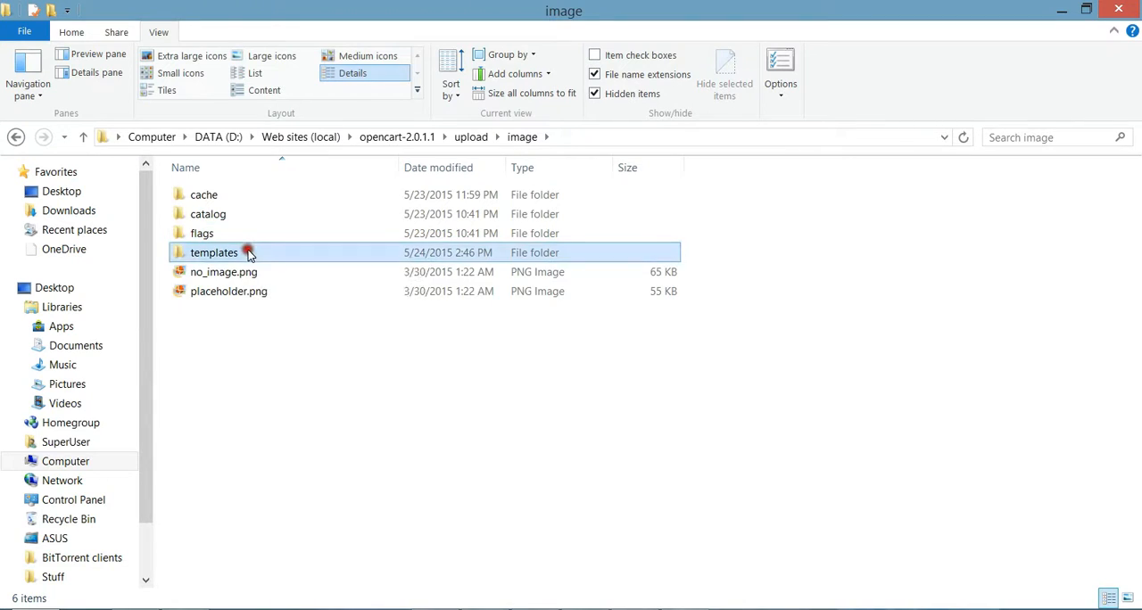
double_click(214, 254)
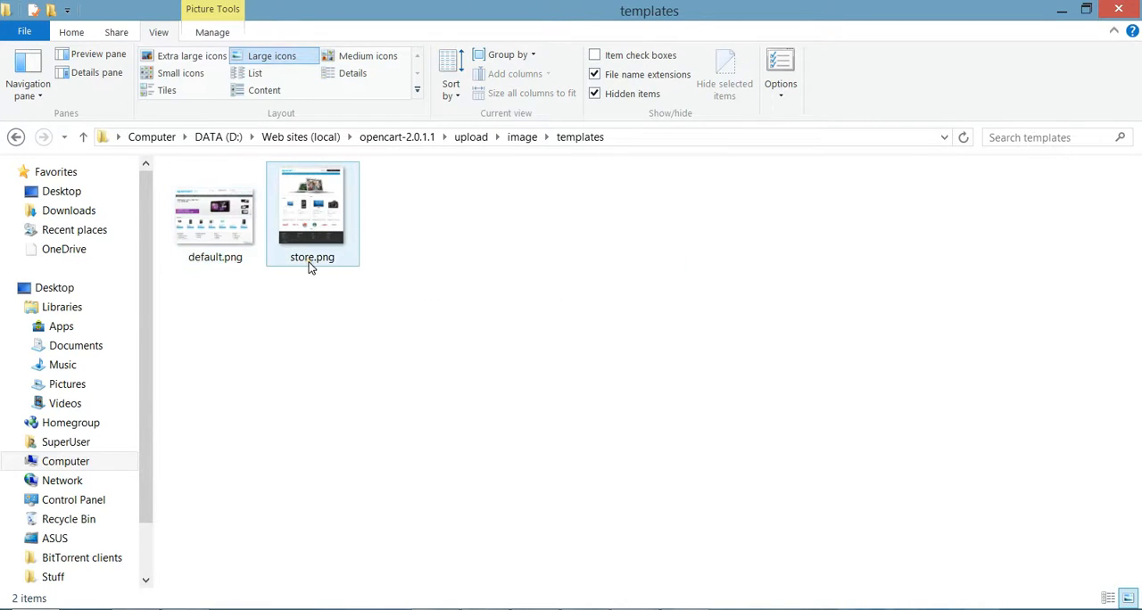
Look over the default.png and store.png preview thumbnails.
left_click(214, 211)
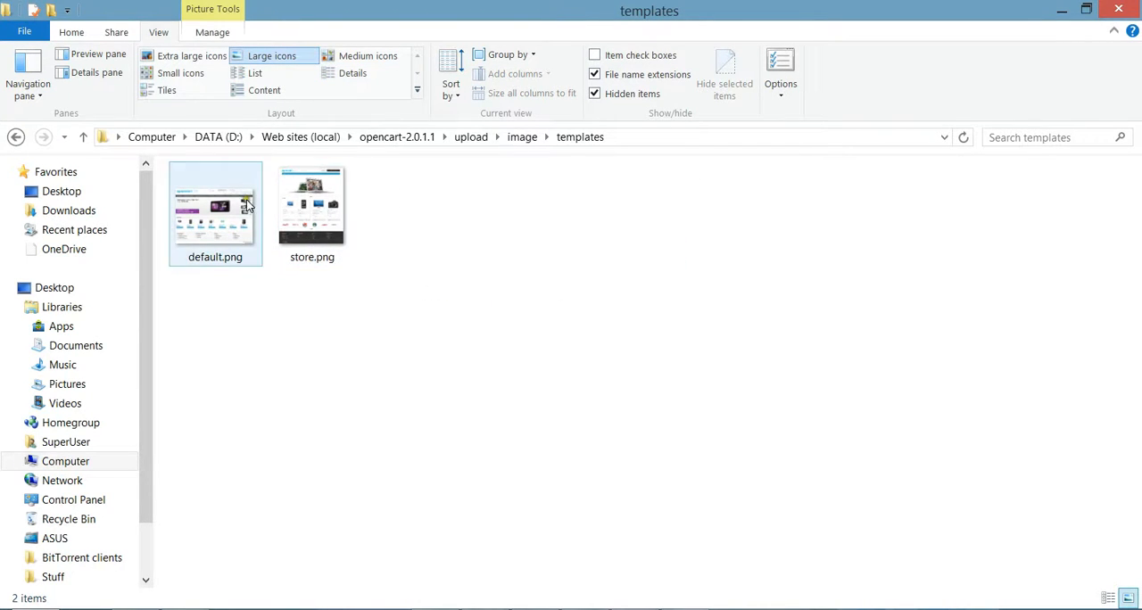
mouse_move(205, 217)
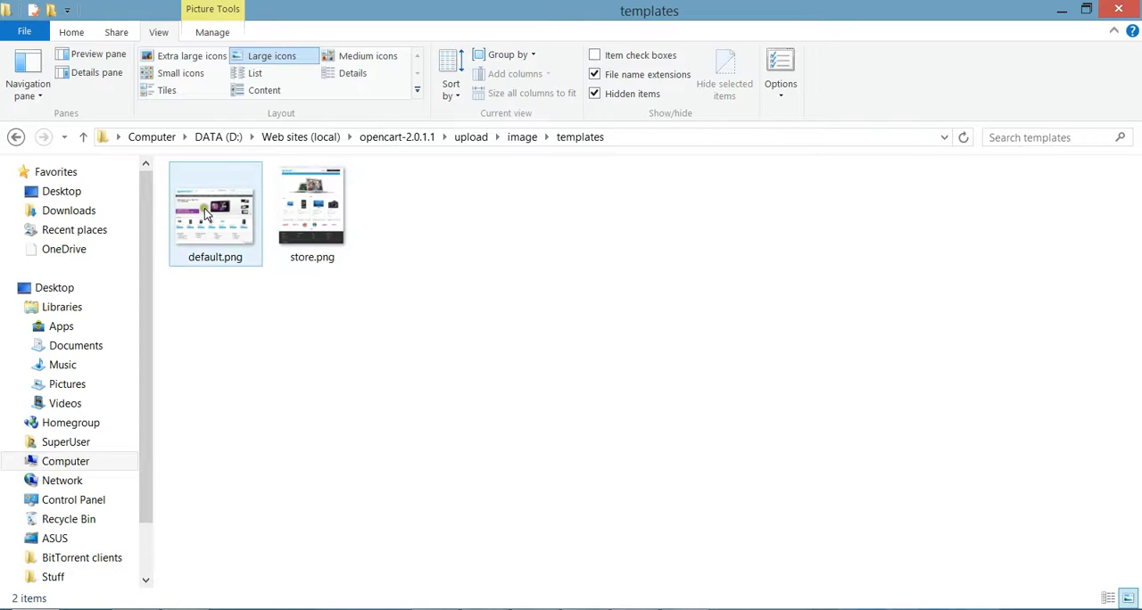
left_click(311, 210)
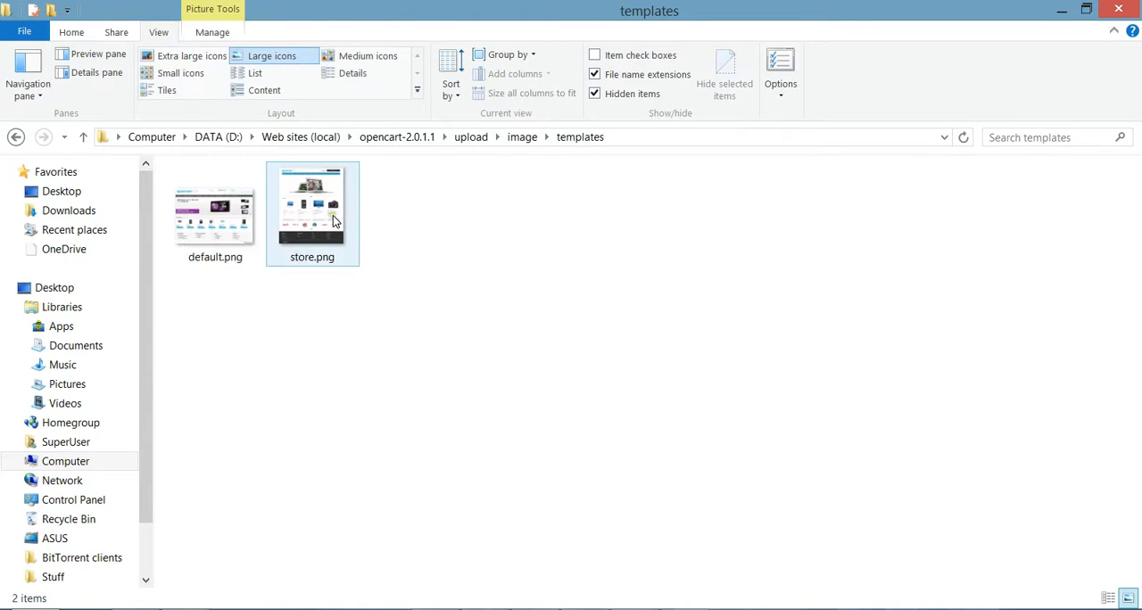
mouse_move(323, 232)
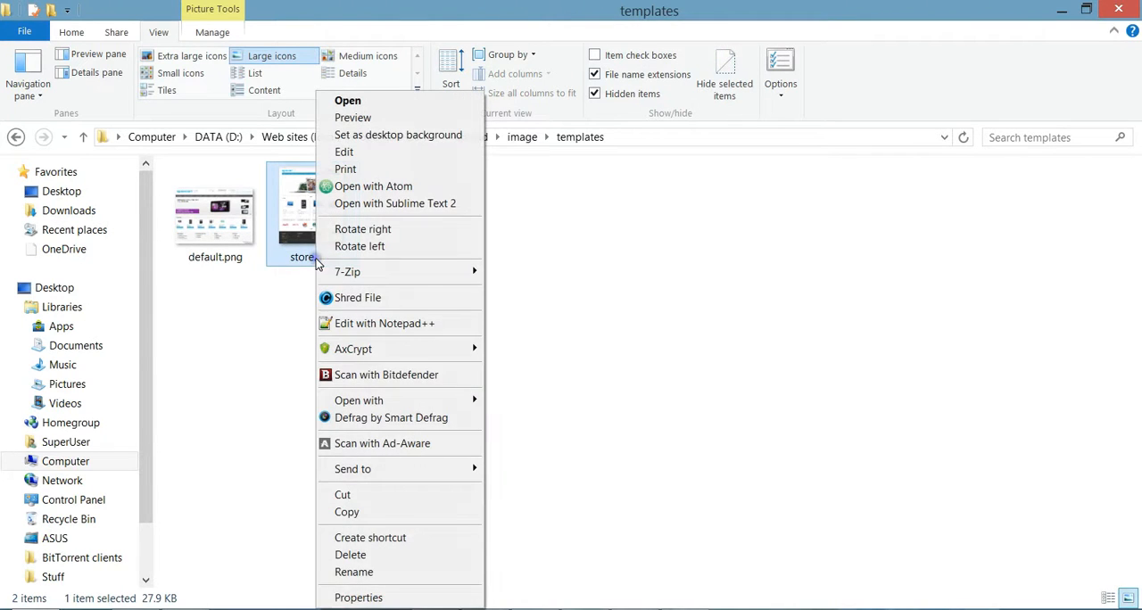
left_click(353, 571)
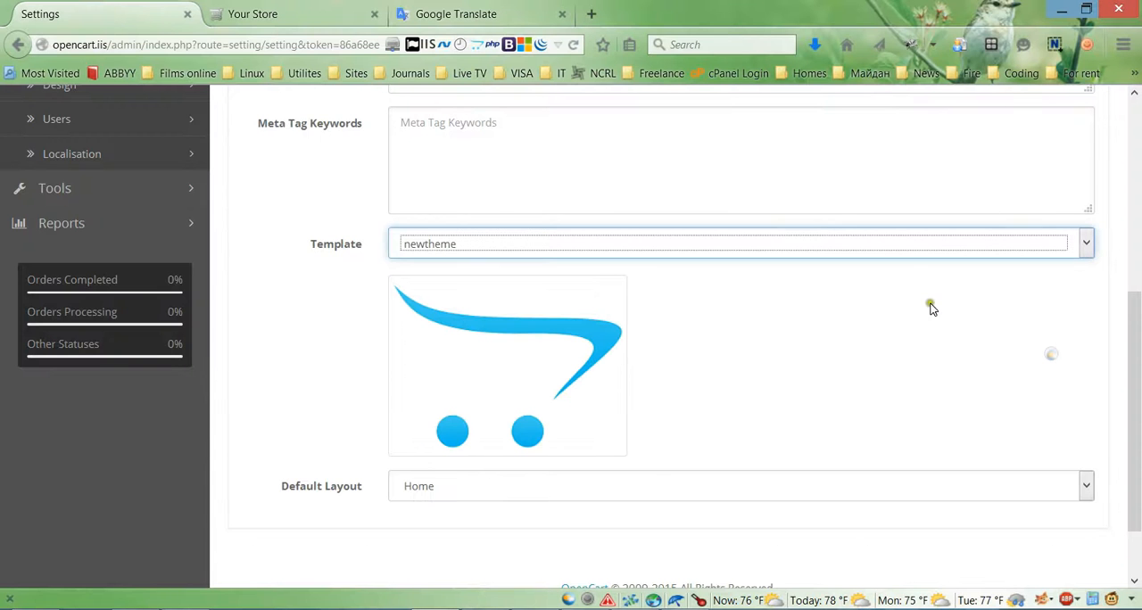
Save the store settings with the newtheme template selected.
left_click(1085, 243)
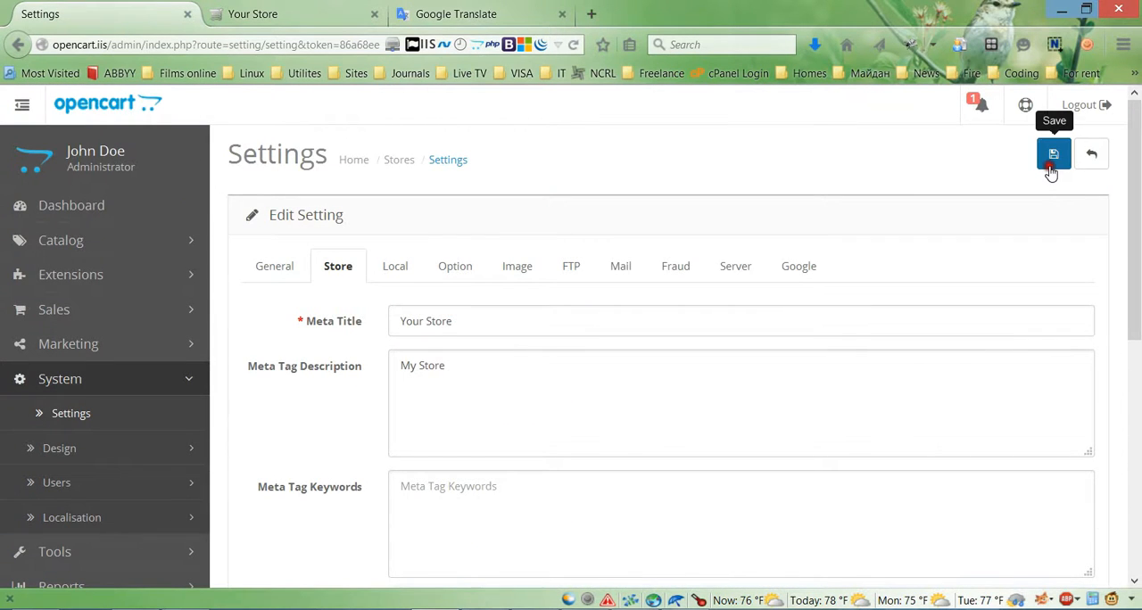
left_click(1053, 153)
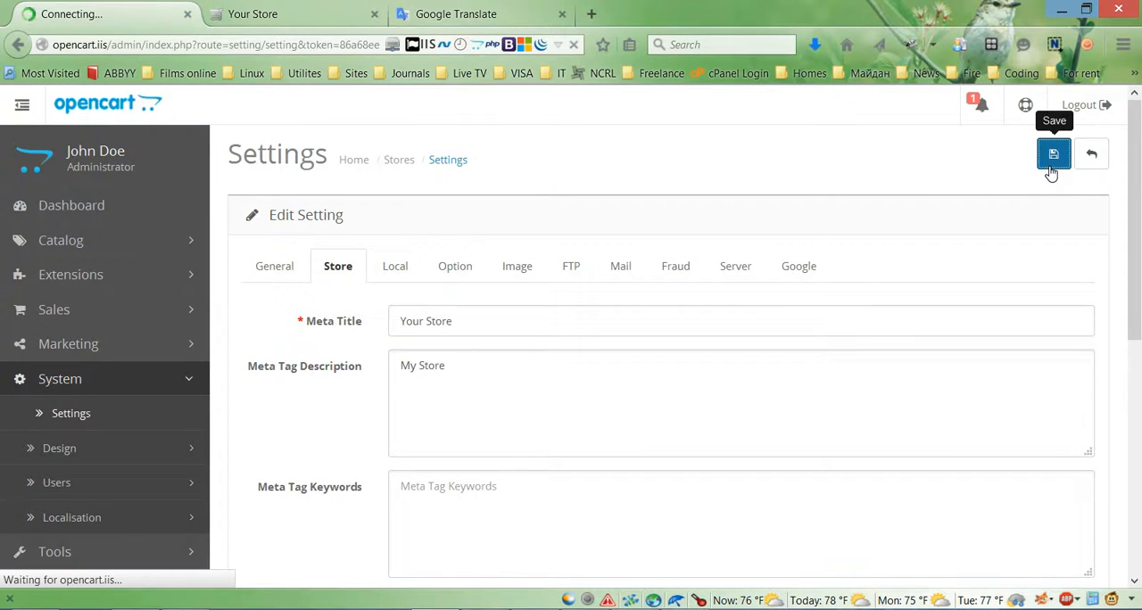
left_click(1057, 153)
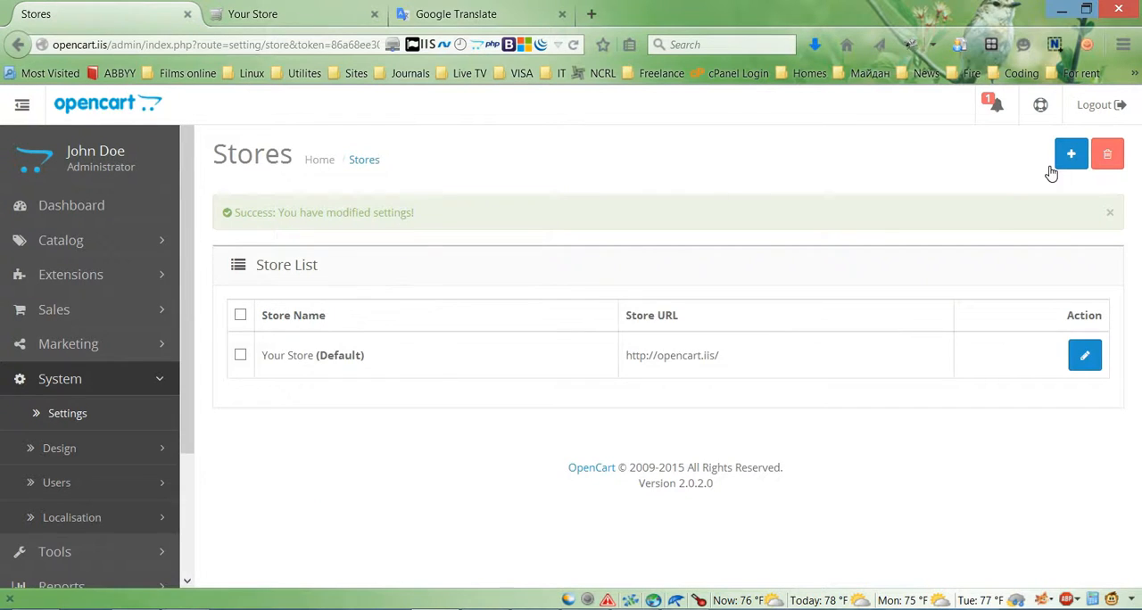
Reopen Your Store's Store tab and check the template preview now shows a storefront screenshot.
left_click(1085, 357)
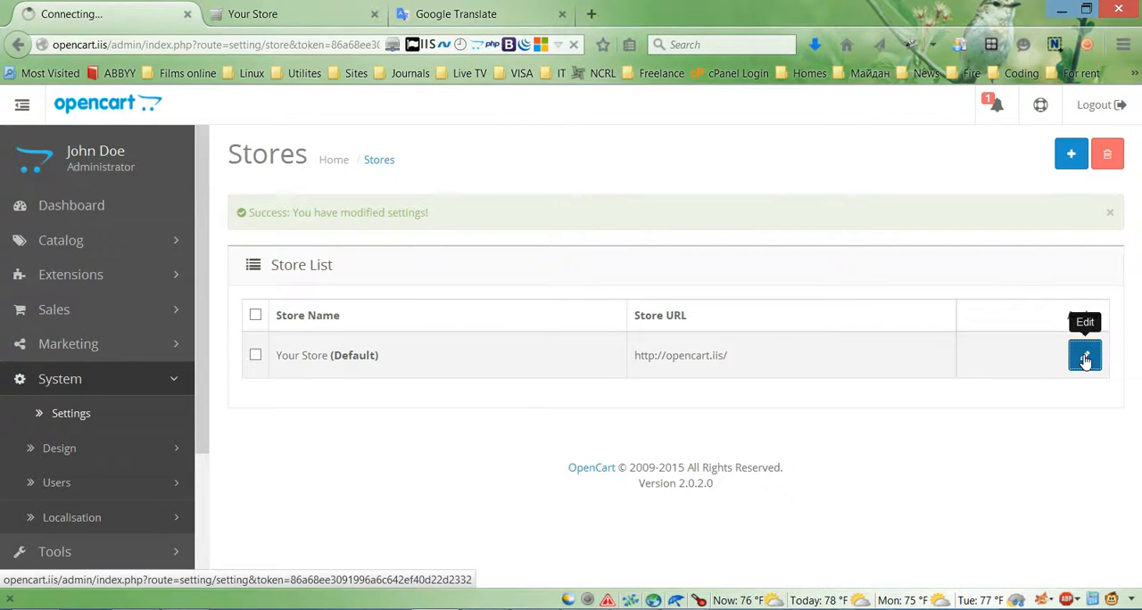
left_click(1081, 356)
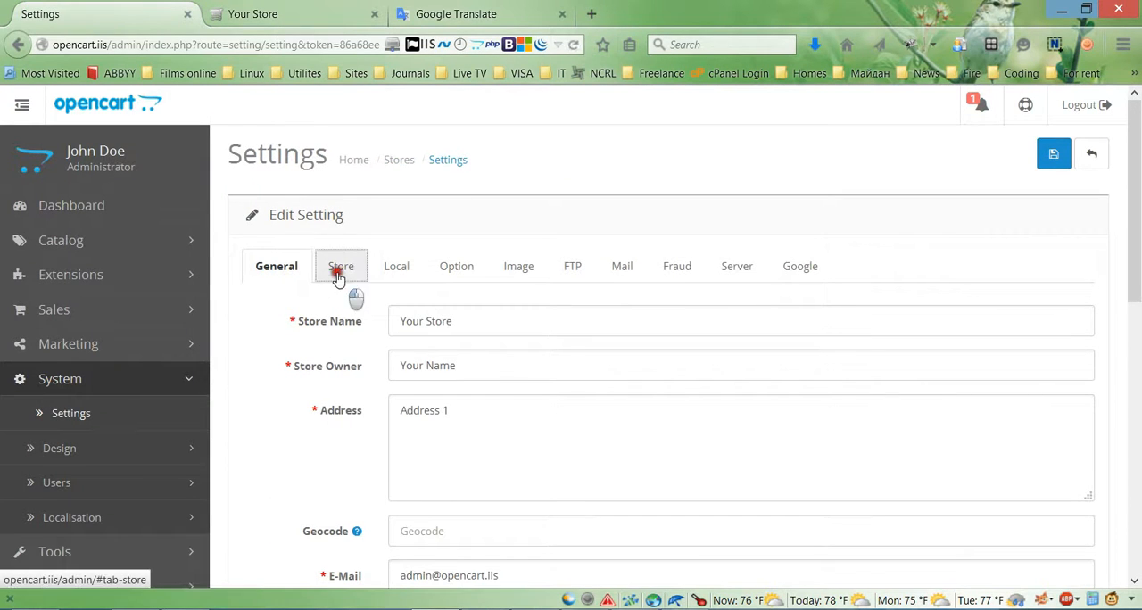
scroll("down", 3)
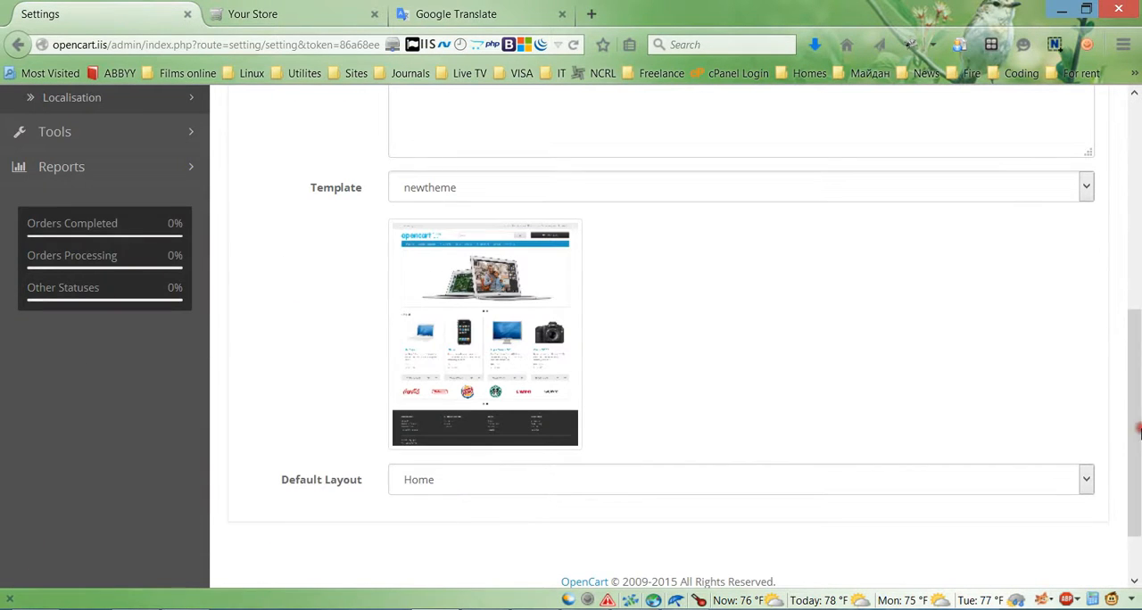
mouse_move(453, 310)
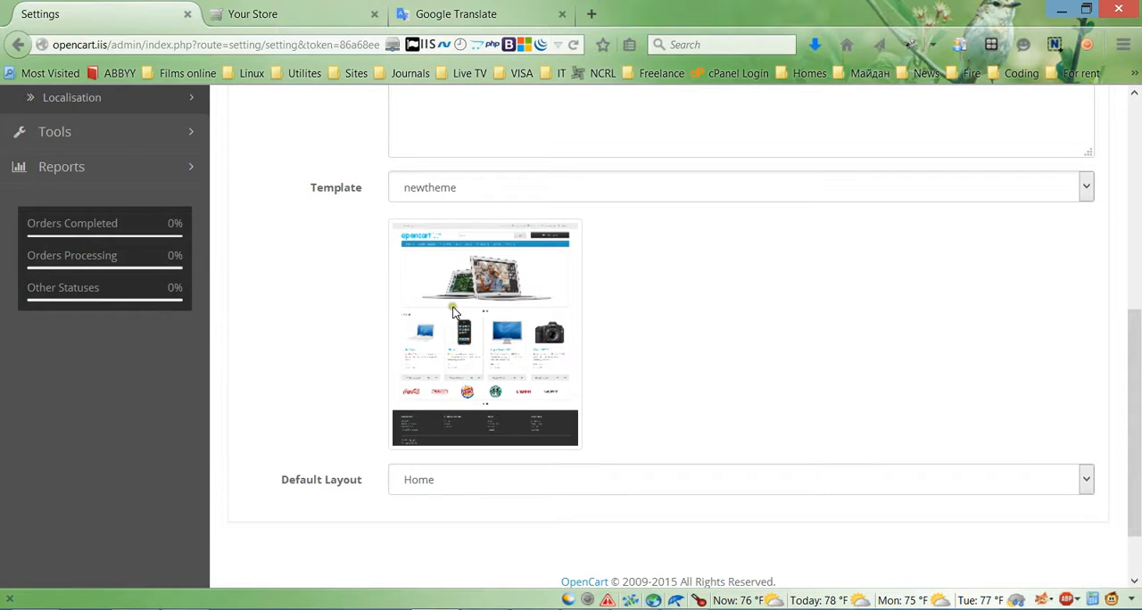
mouse_move(341, 294)
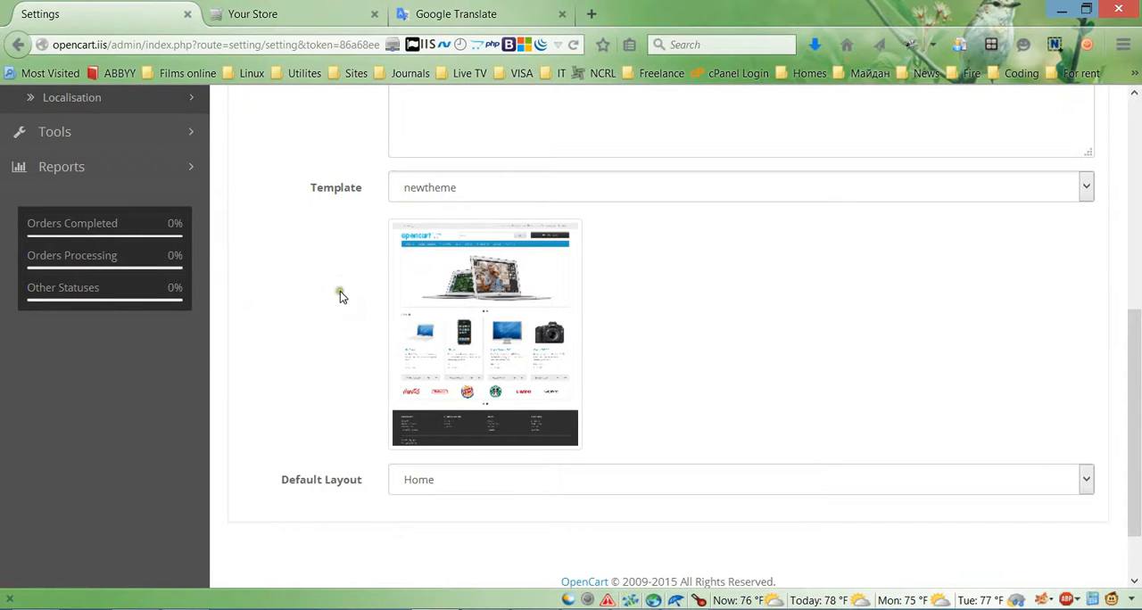
mouse_move(335, 296)
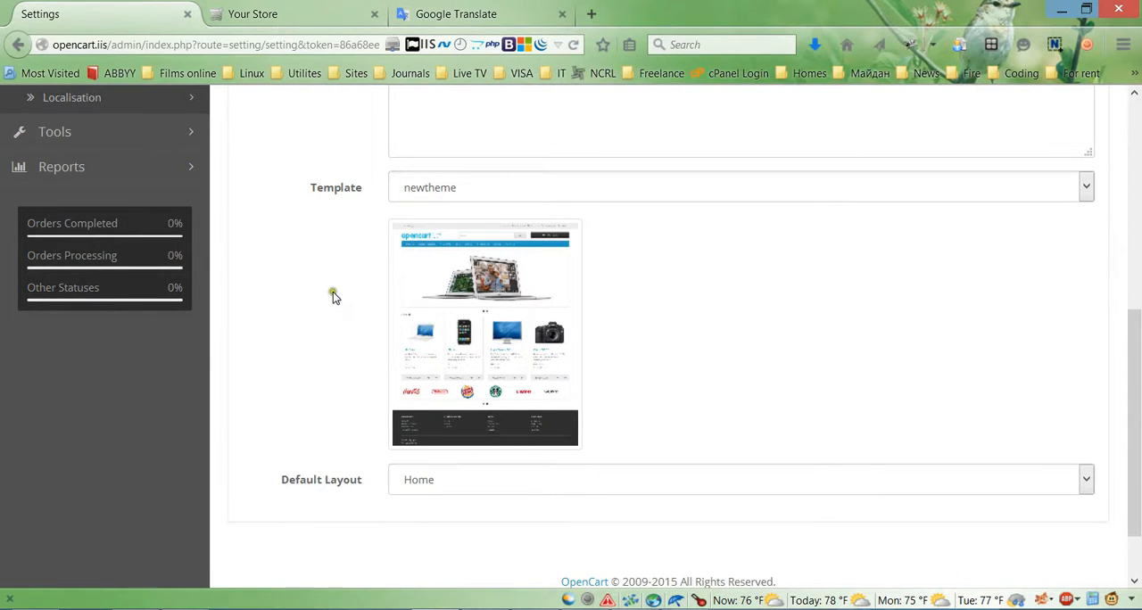
View the live Your Store homepage running on the newtheme template.
left_click(253, 15)
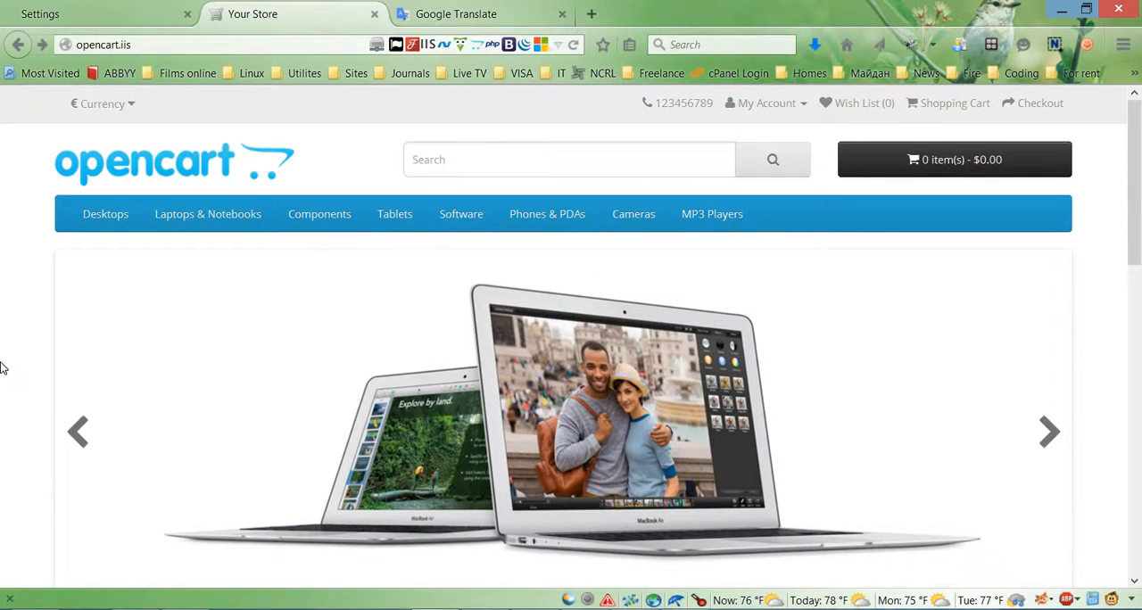
left_click(1047, 432)
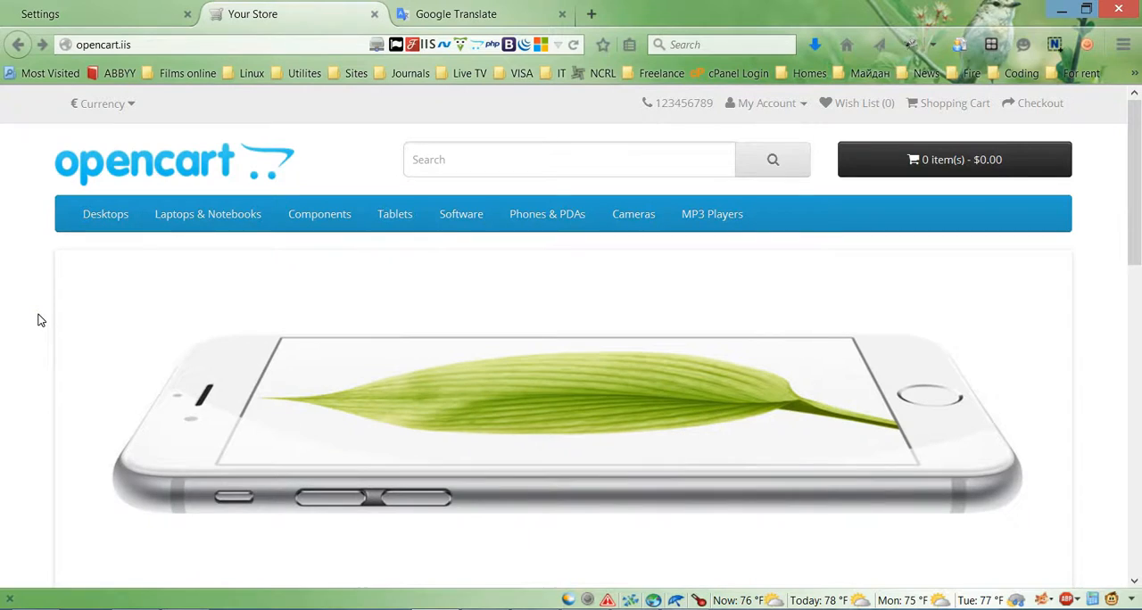